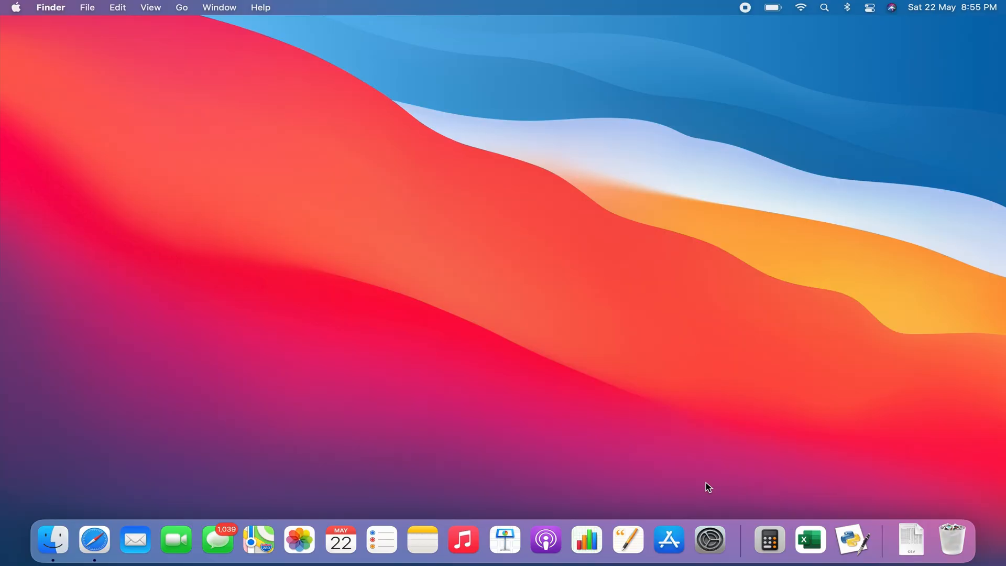
mouse_move(851, 539)
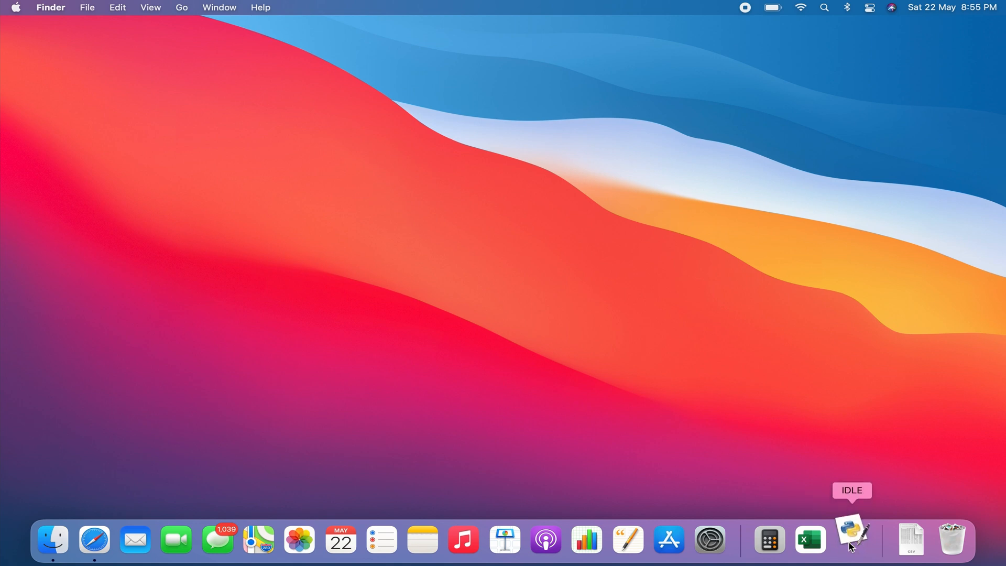
- Launch IDLE from the Dock, opening the Python 3.9.5 shell
left_click(852, 539)
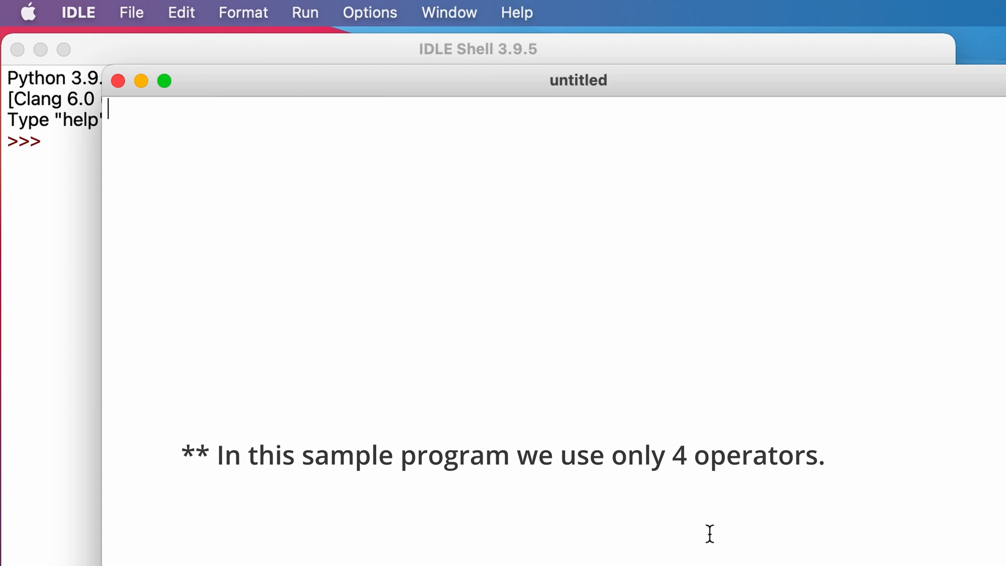
mouse_move(236, 178)
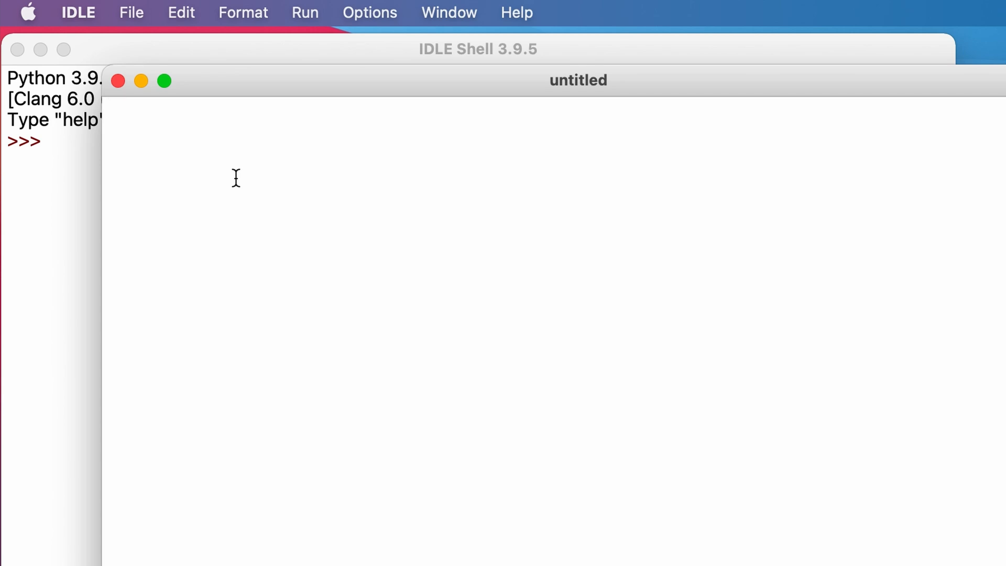
- Place the cursor in the blank untitled script to begin writing code
left_click(109, 109)
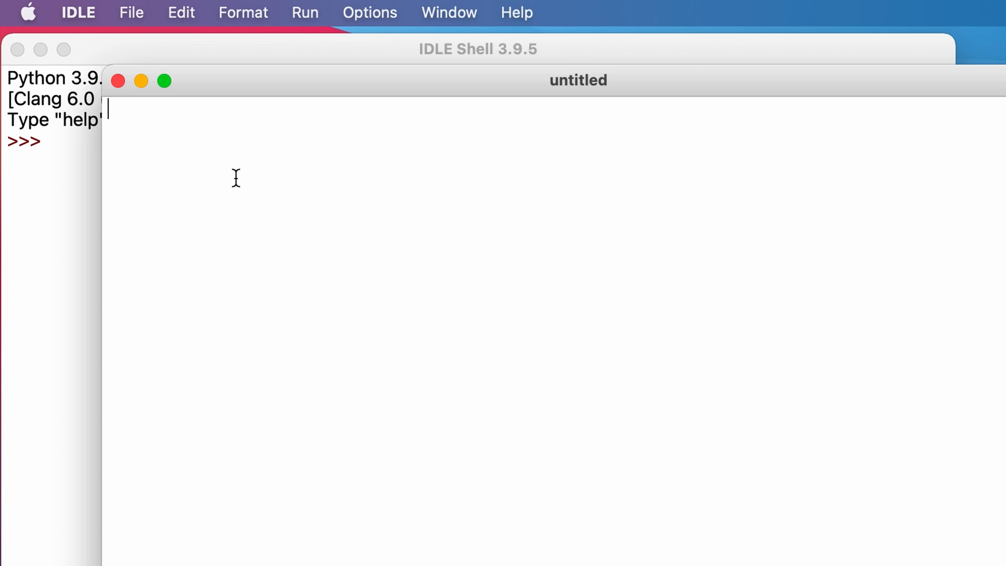
- Read num1 as a float with the prompt "Enter the first number:"
type("num1=")
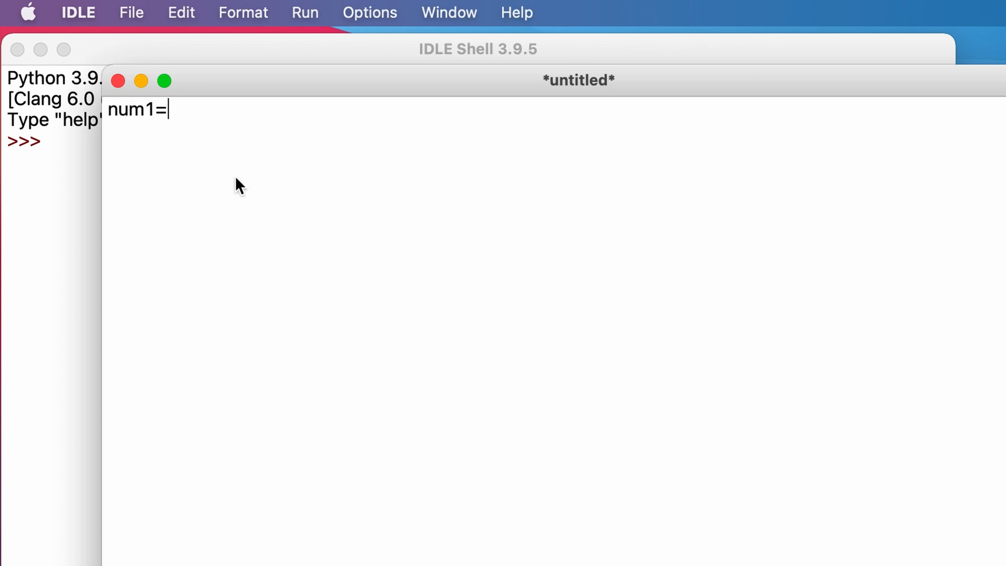
type("float(")
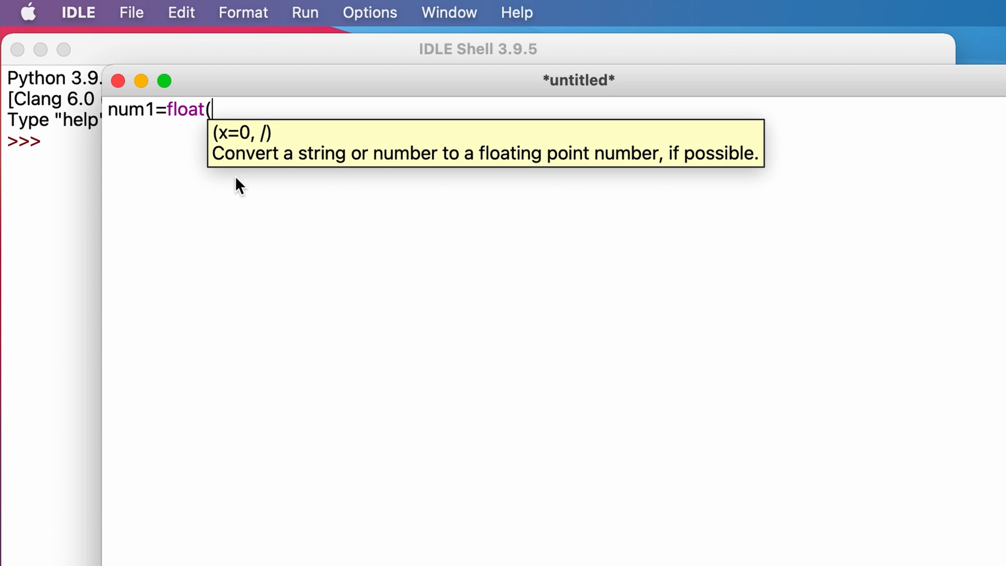
type("input(")
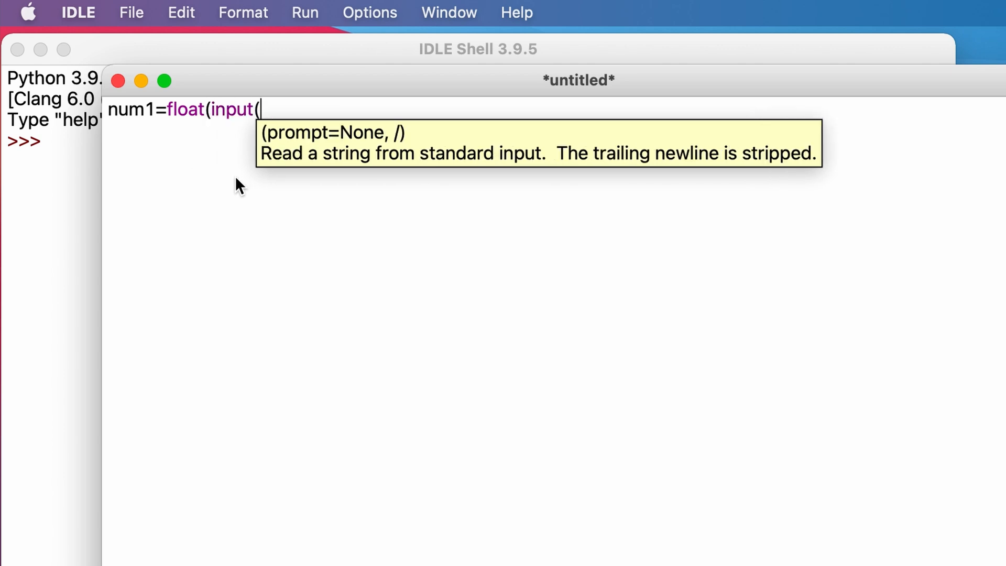
type("\"Enter the fir")
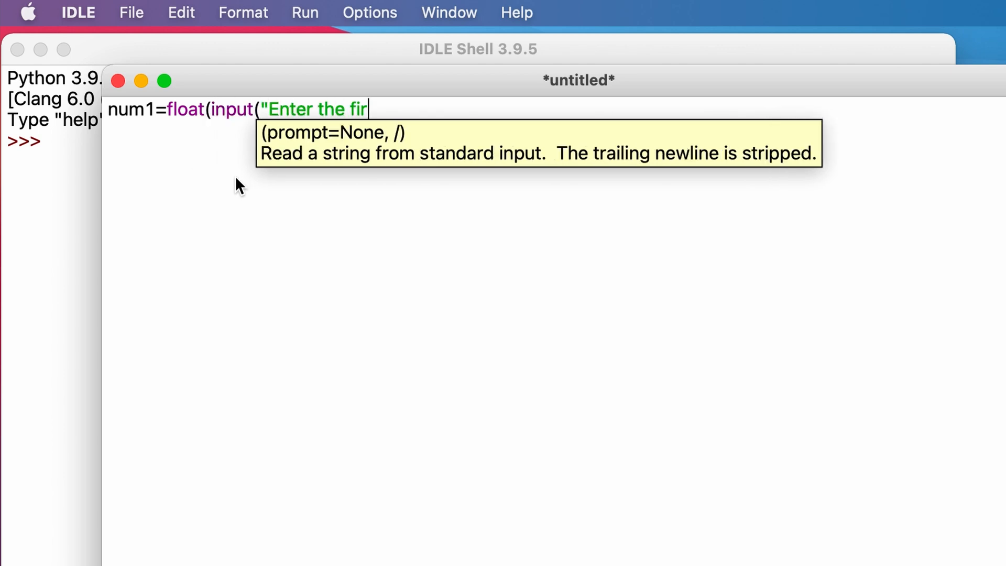
type("st number:\"")
type("op=")
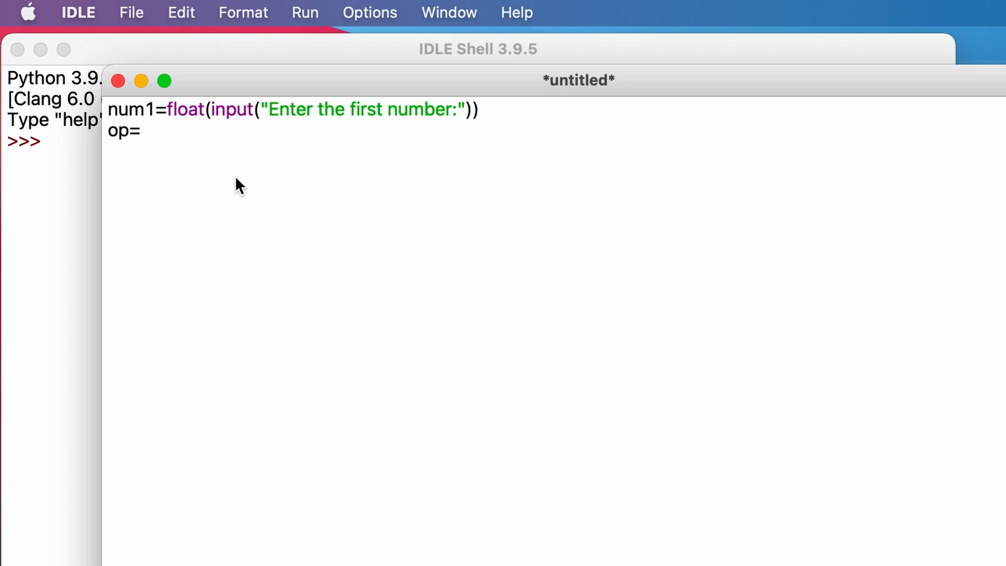
- Read op with the prompt "Enter a Arithmetic Operator:"
type("input(\"")
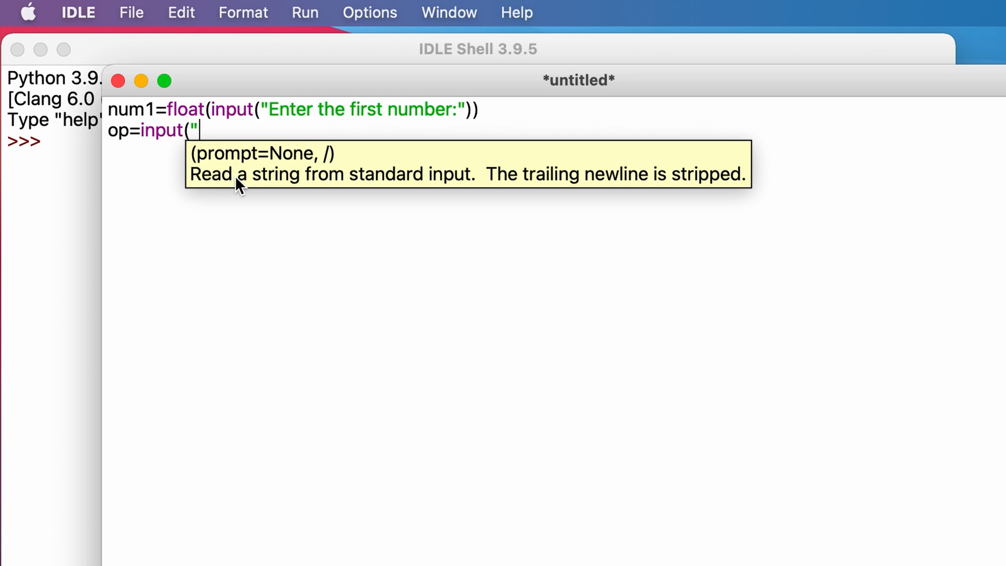
type("Enter a Arith")
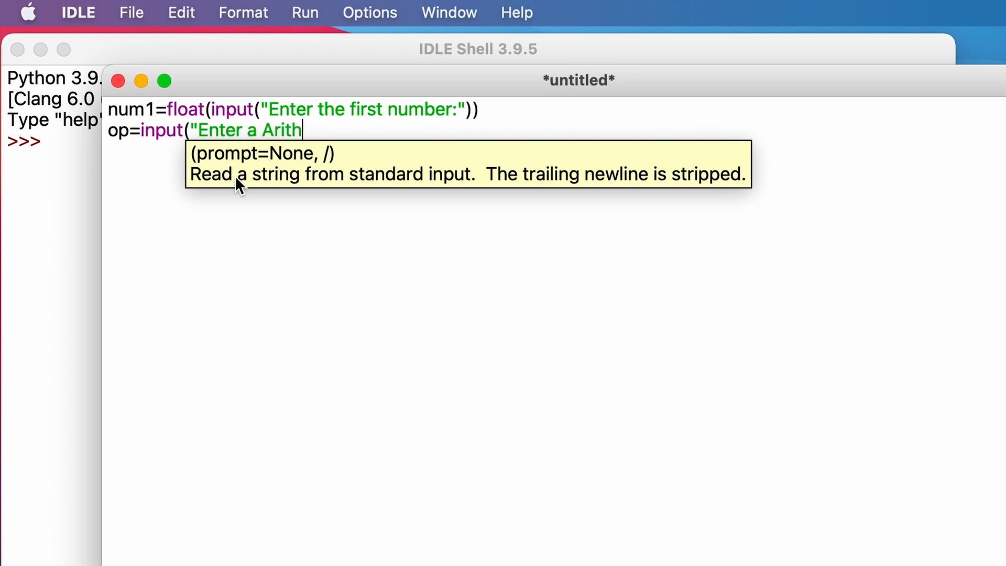
type("metic Operator")
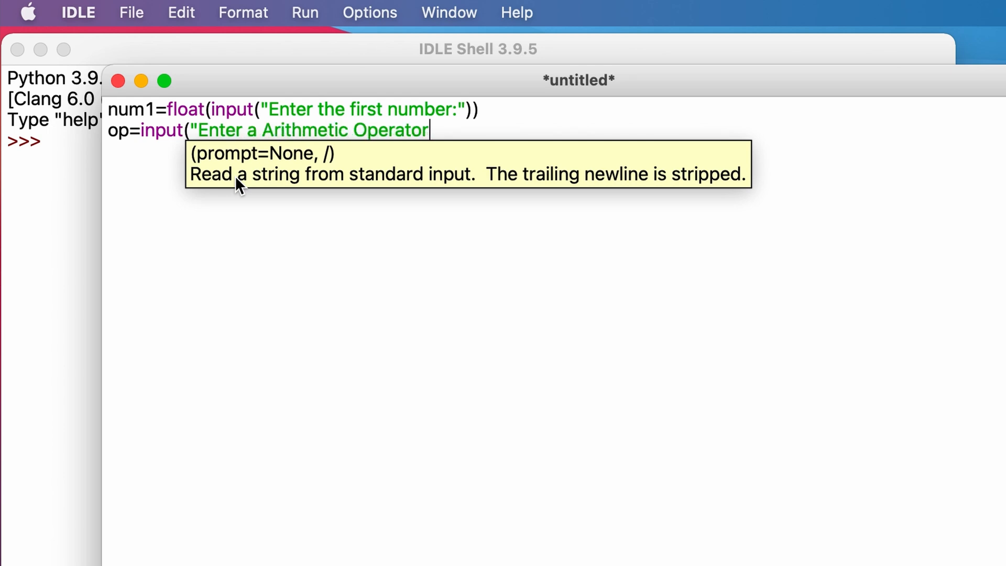
type(":\")")
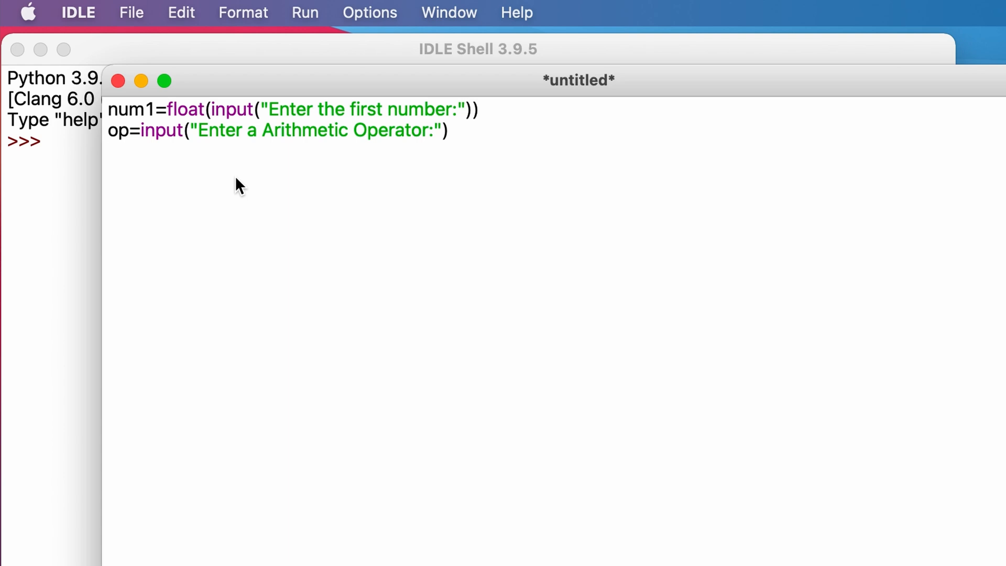
- Read num2 as a float with the prompt "Enter the second number:"
type("num2")
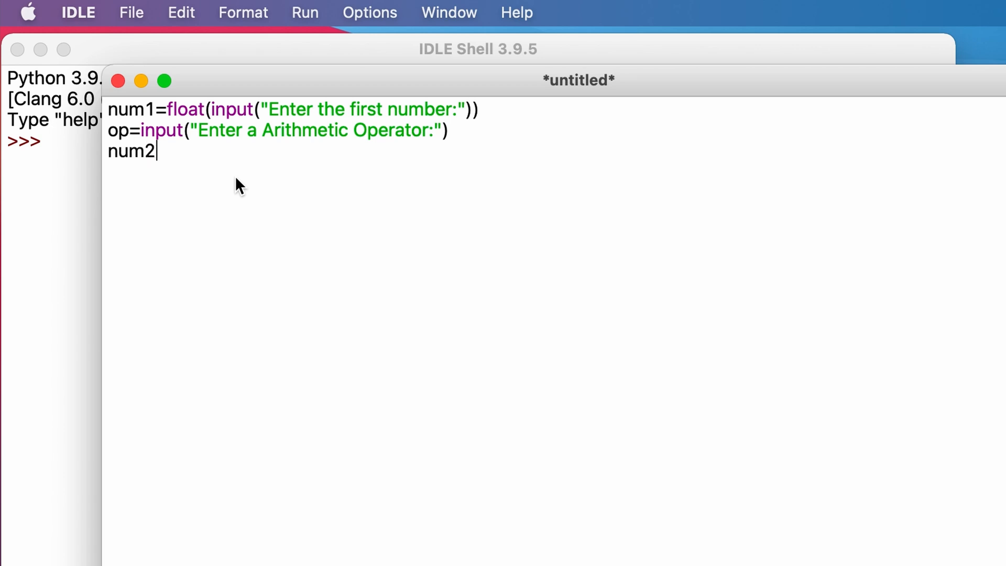
type("=float")
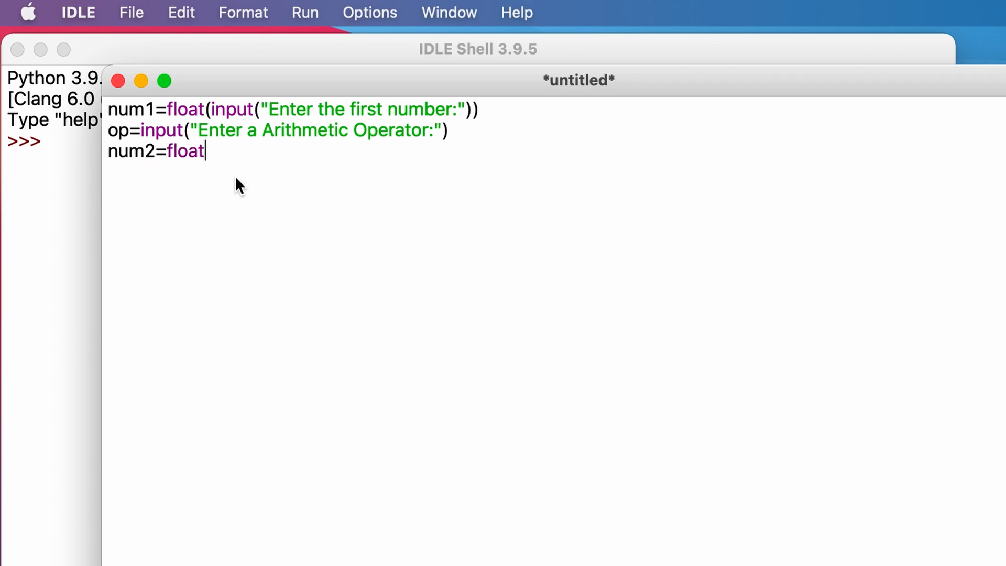
type("(input(")
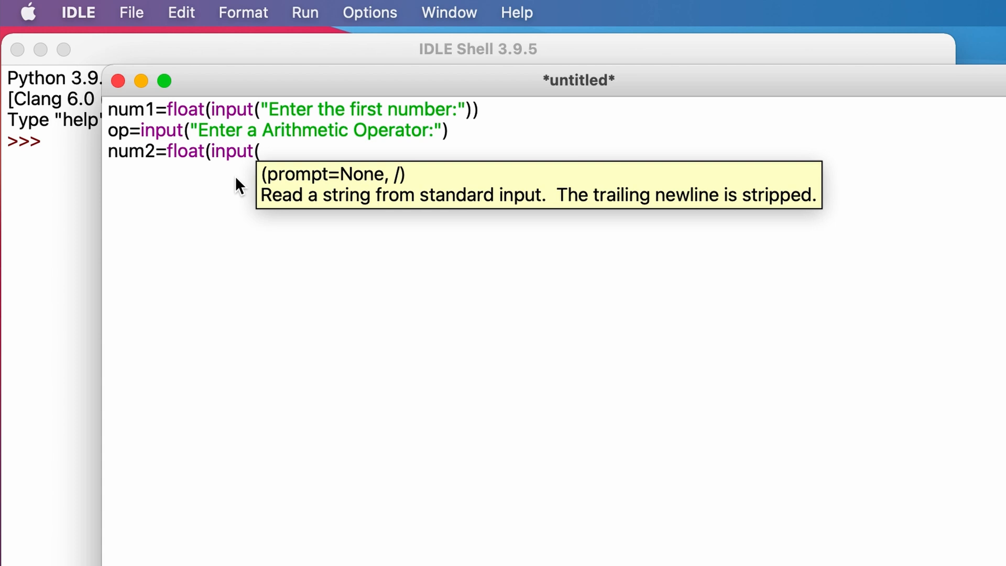
type("\"Enter")
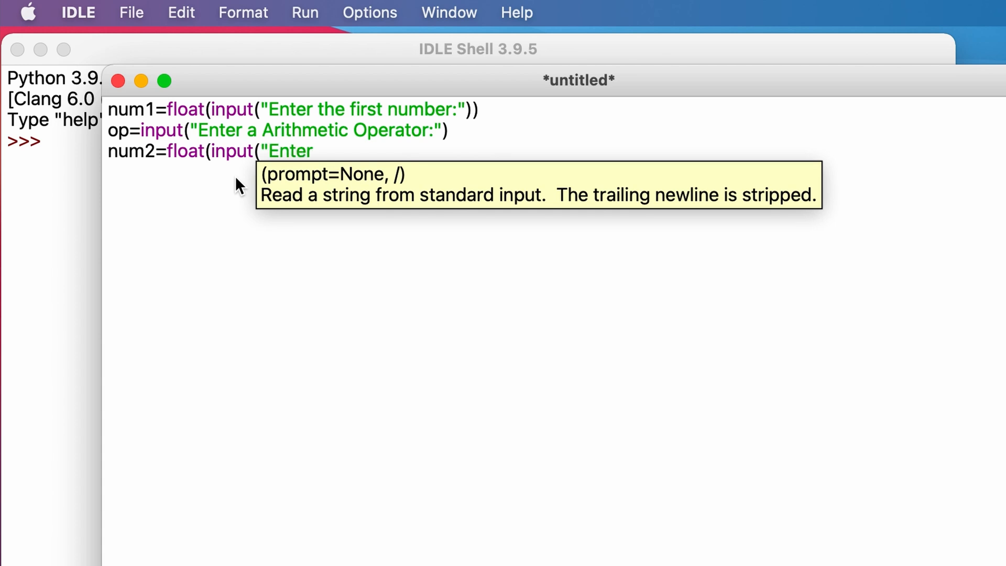
type("the second number:")
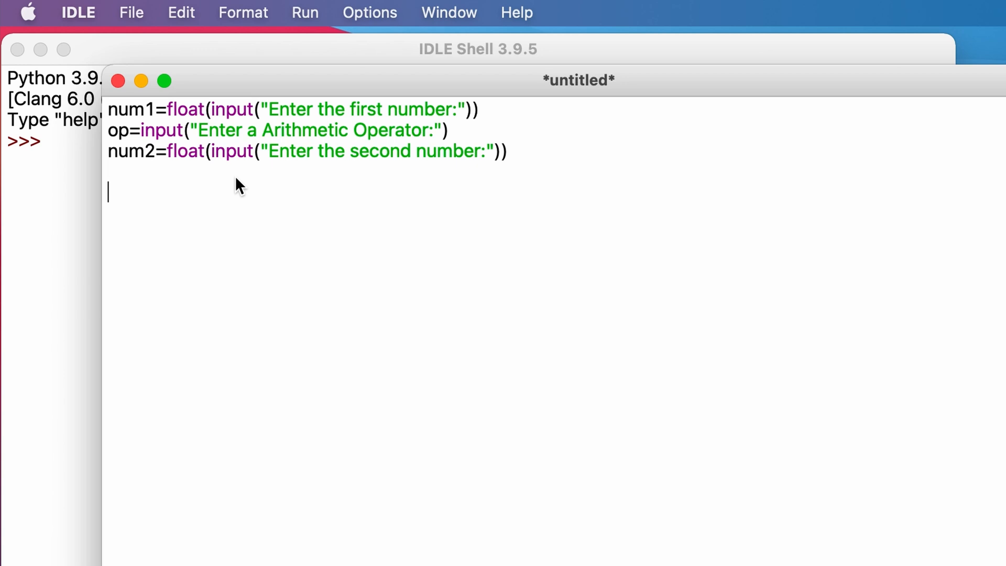
- Add the if branch for "+" printing num1+num2
type("if op")
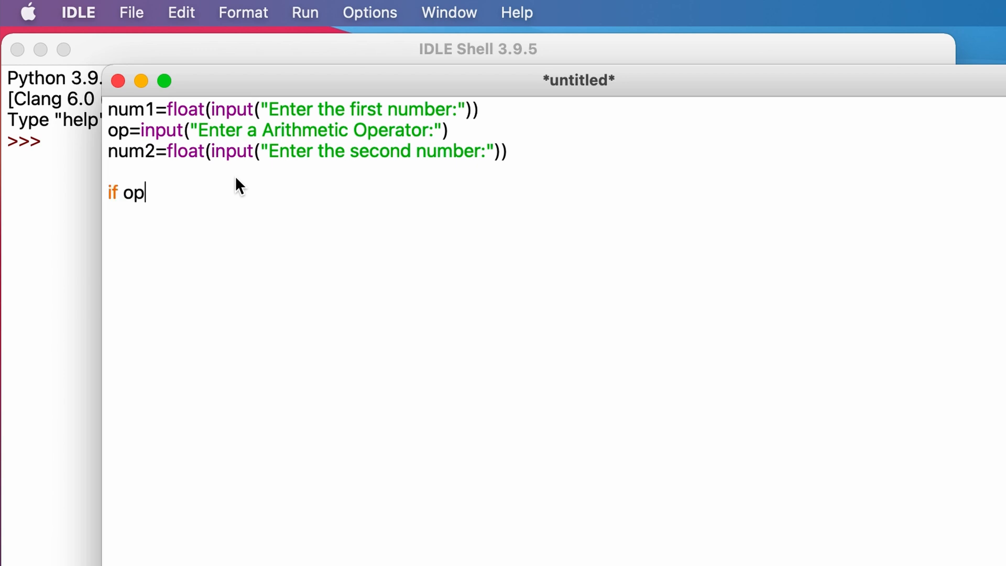
type("==\"")
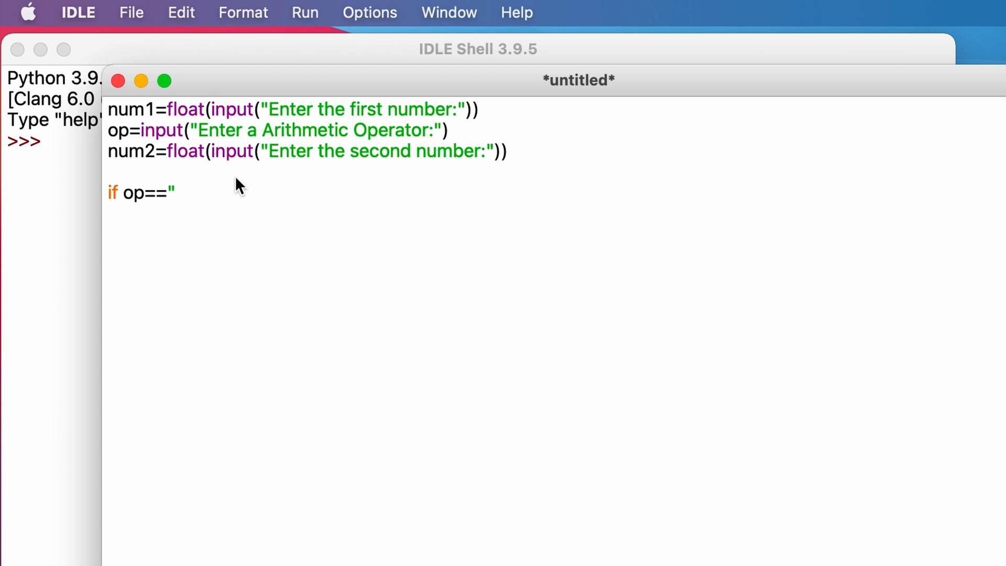
type("+\":")
type("print")
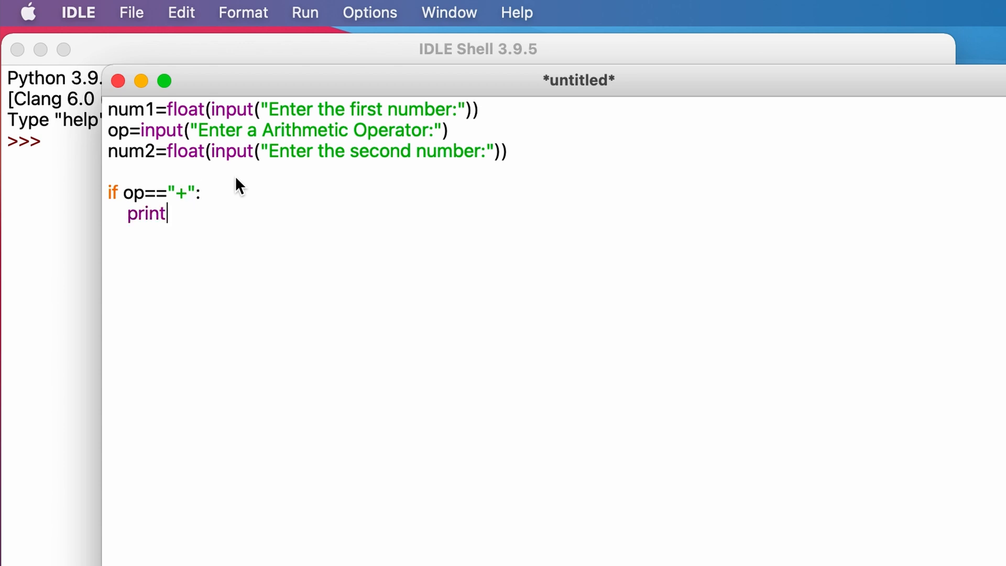
type("(num1+nu")
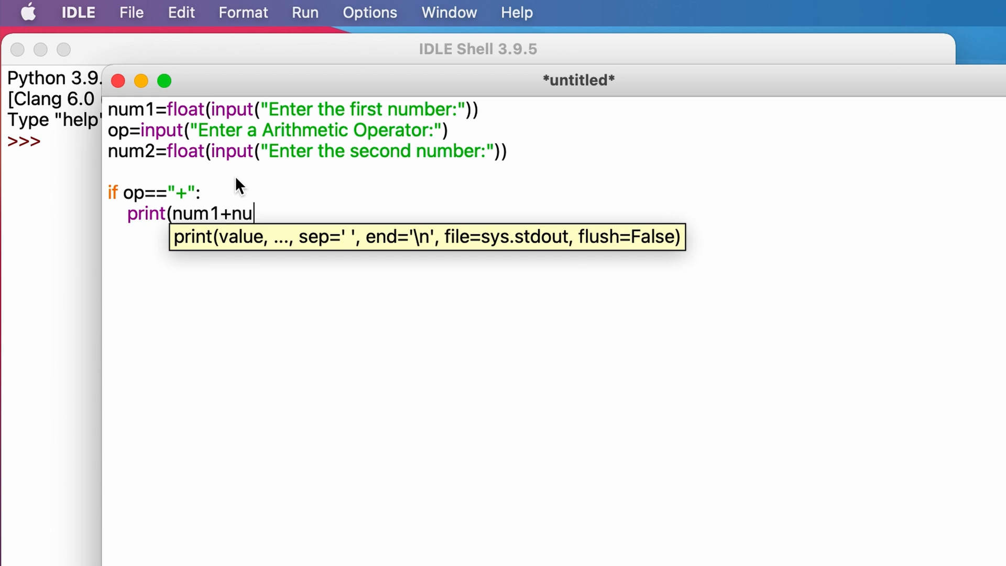
type("m2)")
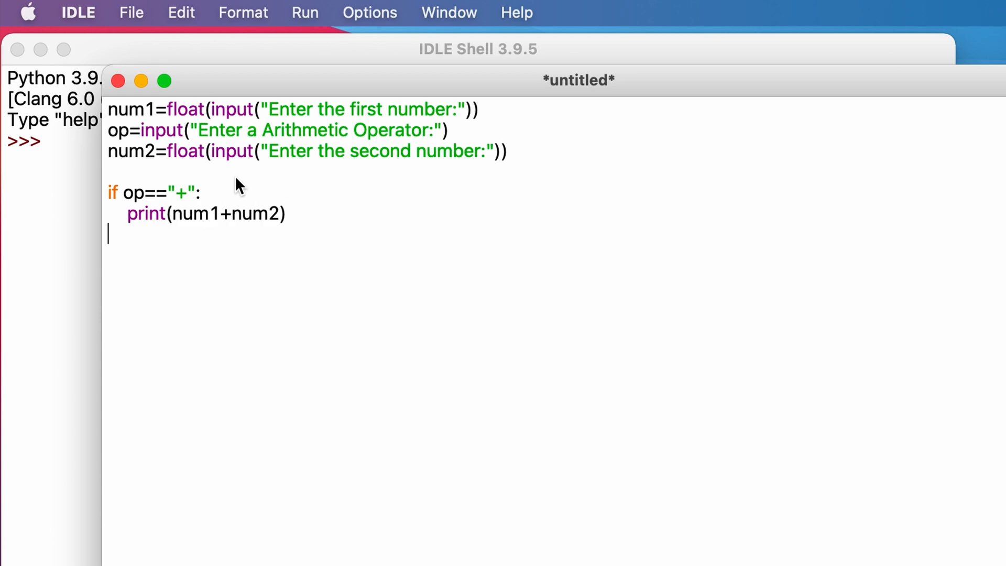
- Add the elif branch for "-" printing num1-num2
type("elif op")
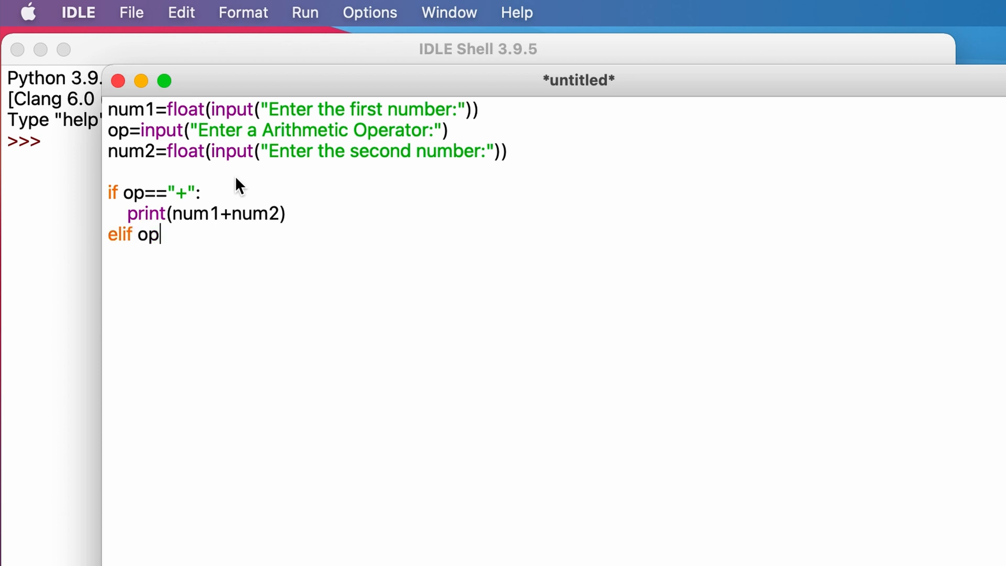
type("==\"-\"")
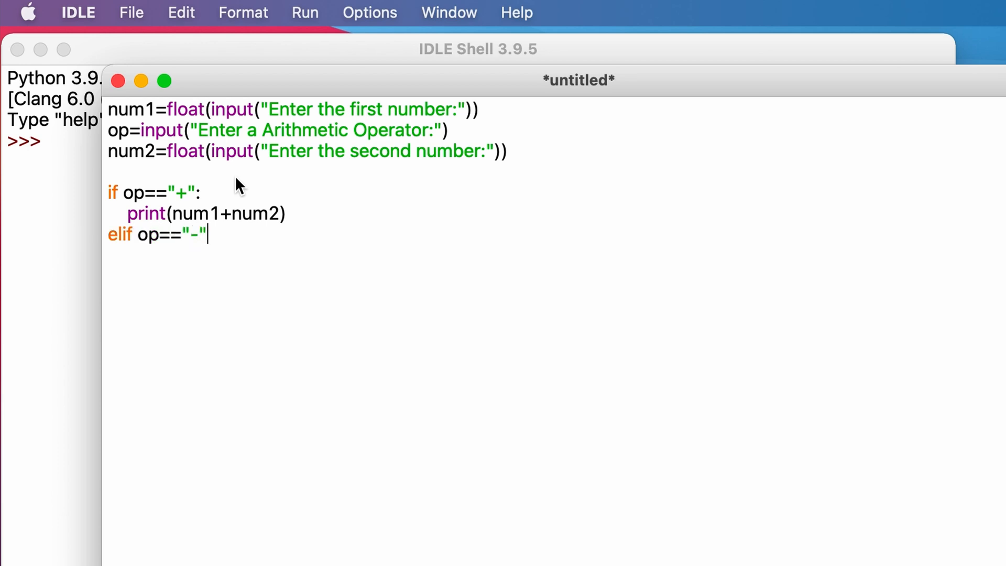
type(":")
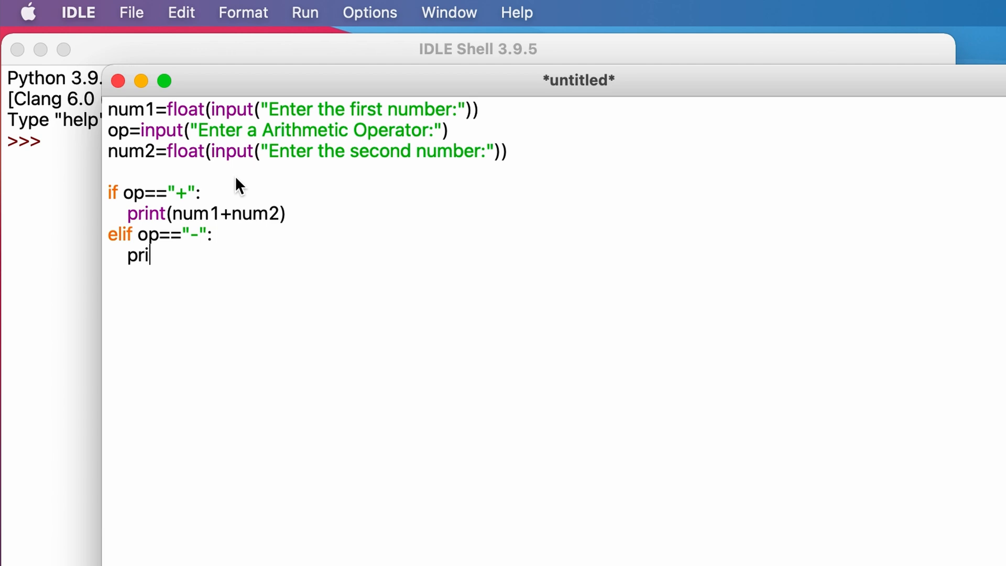
type("nt(num")
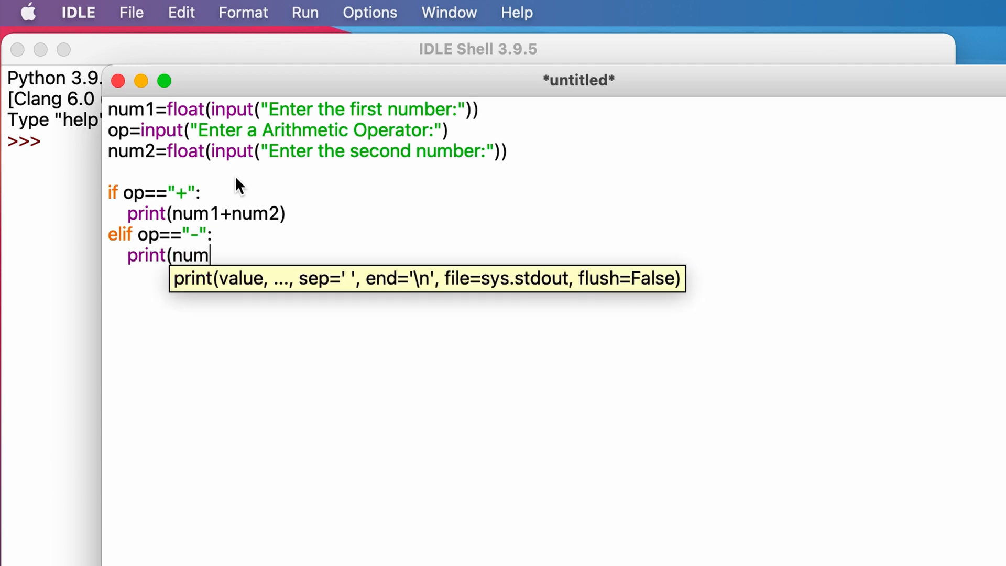
type("1-num2)")
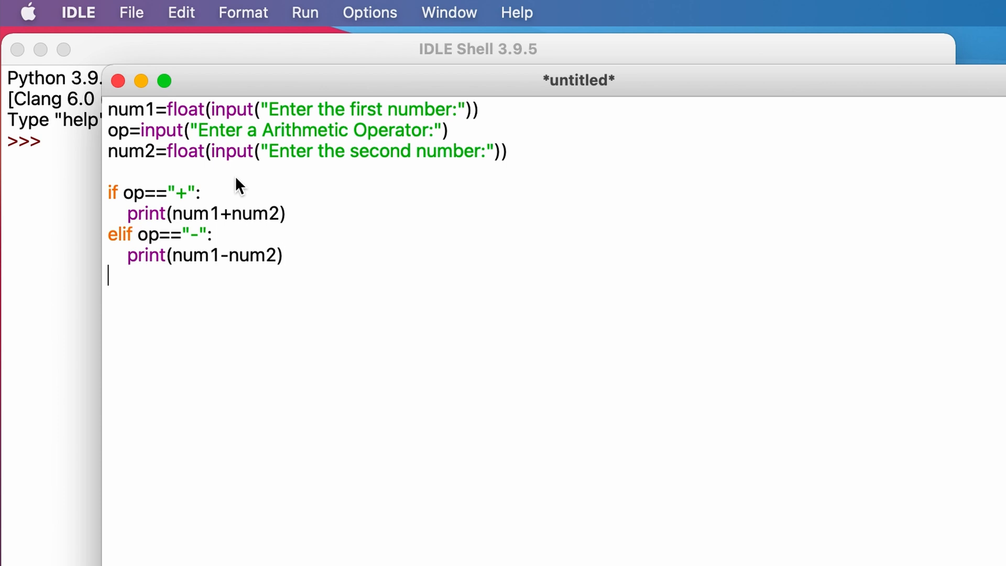
- Add the elif branch for "*" printing num1*num2
type("elif op")
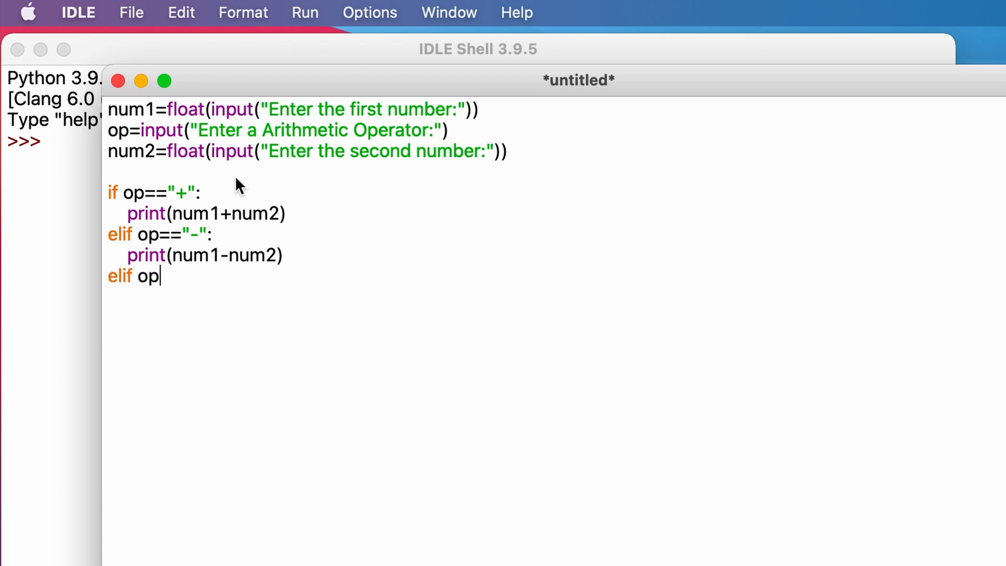
type("==\"")
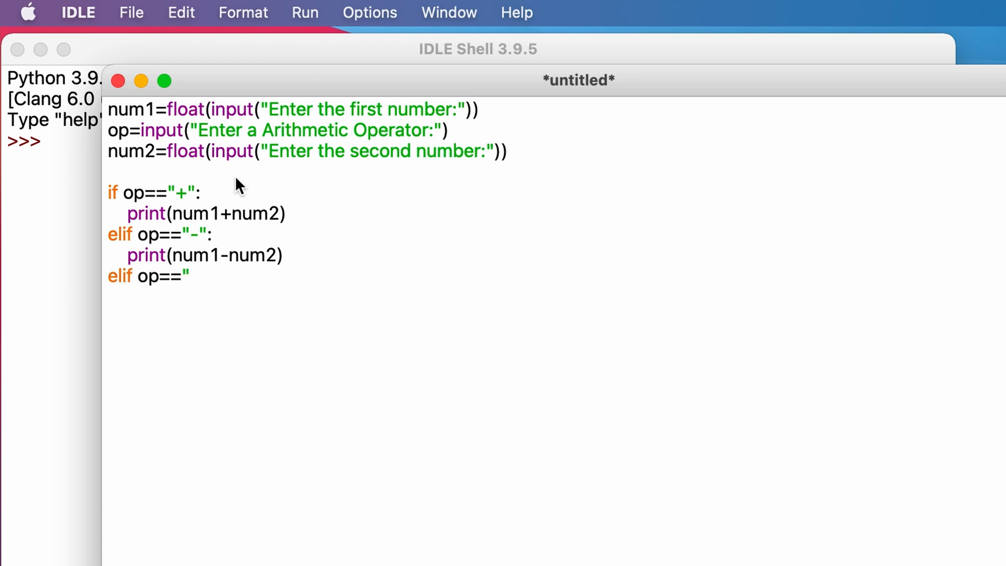
type("\"*\":")
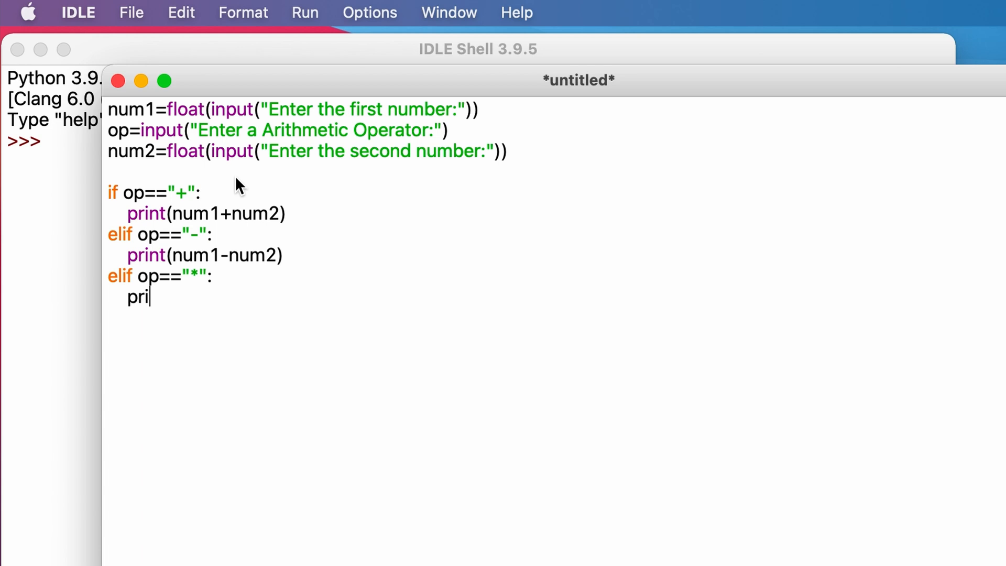
type("nt(num1")
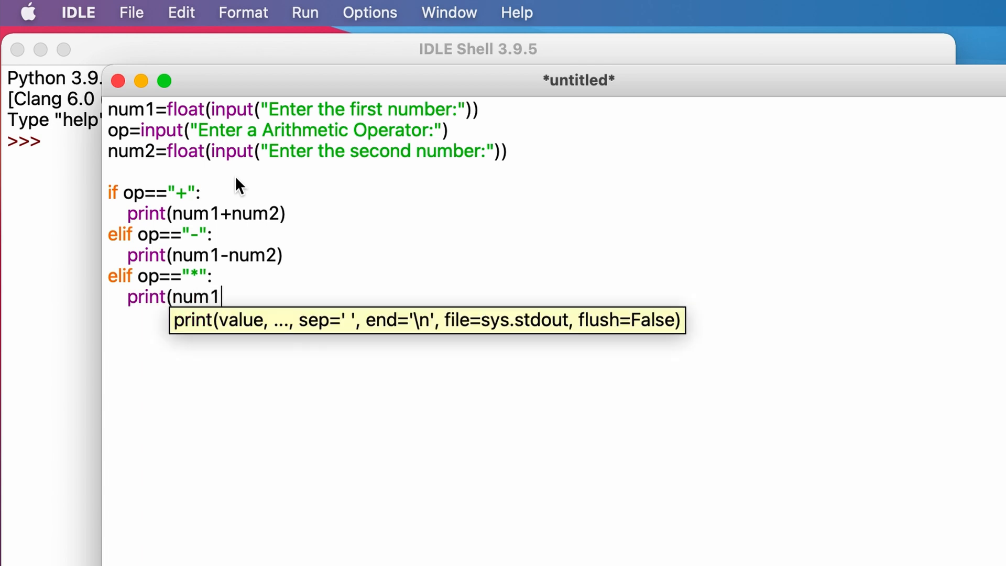
type("*num2)")
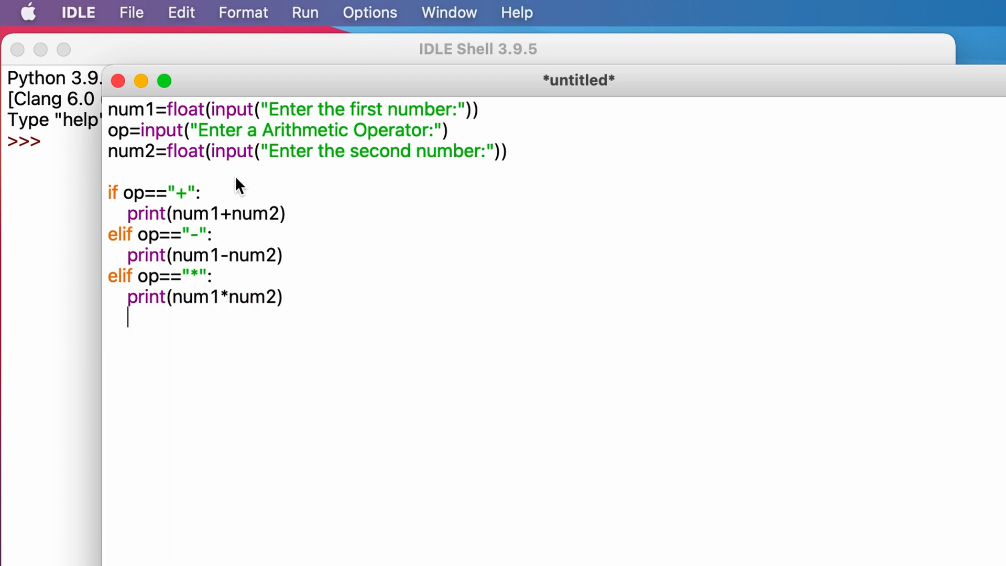
- Add the elif branch for "/" printing num1/num2
type("elif op==")
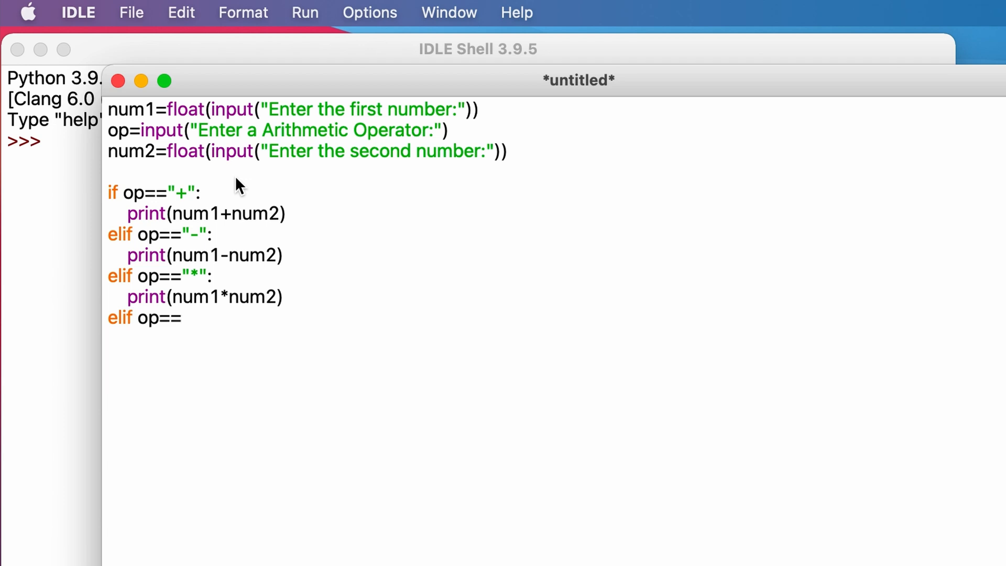
type("\"/\"")
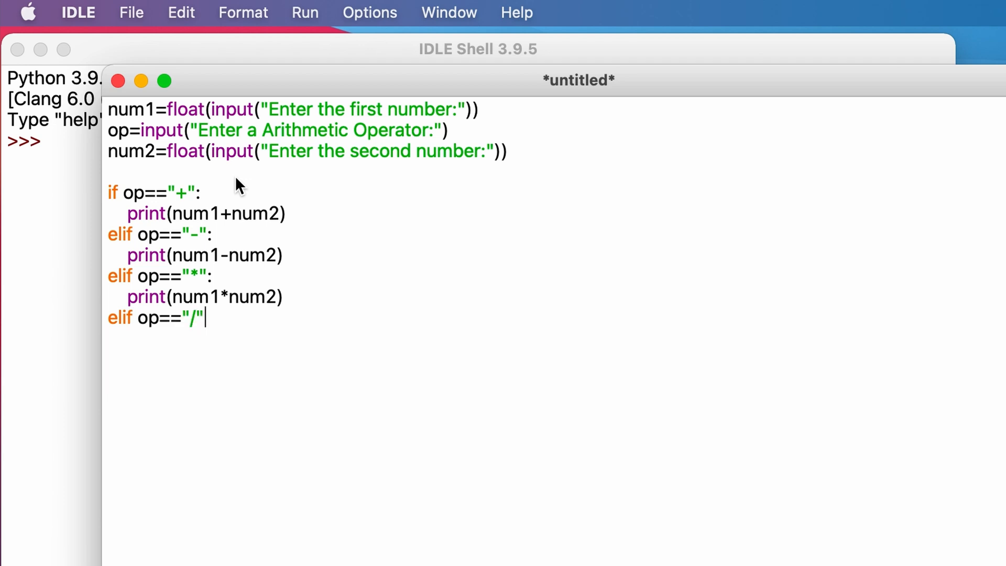
type("print(")
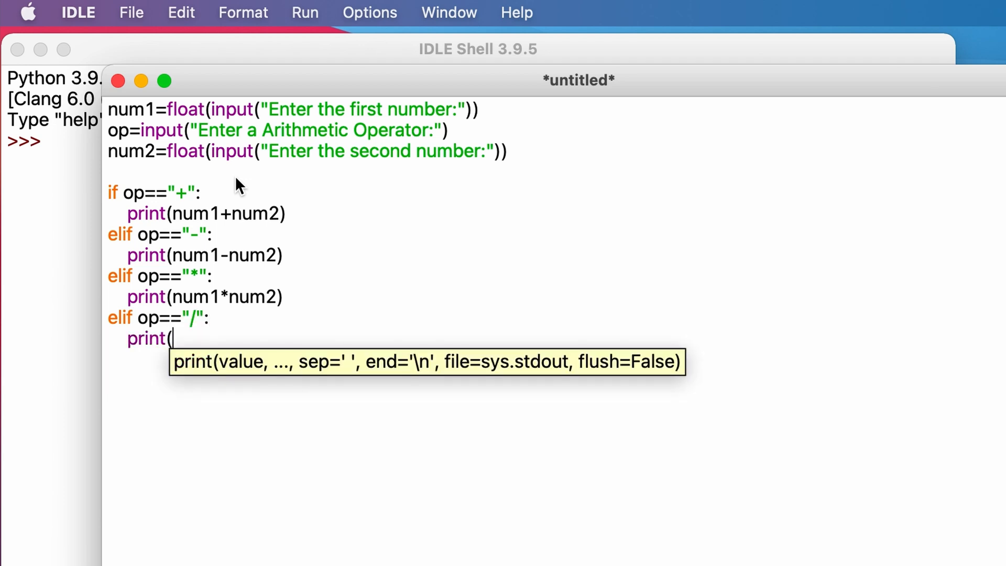
type("num1/num2)")
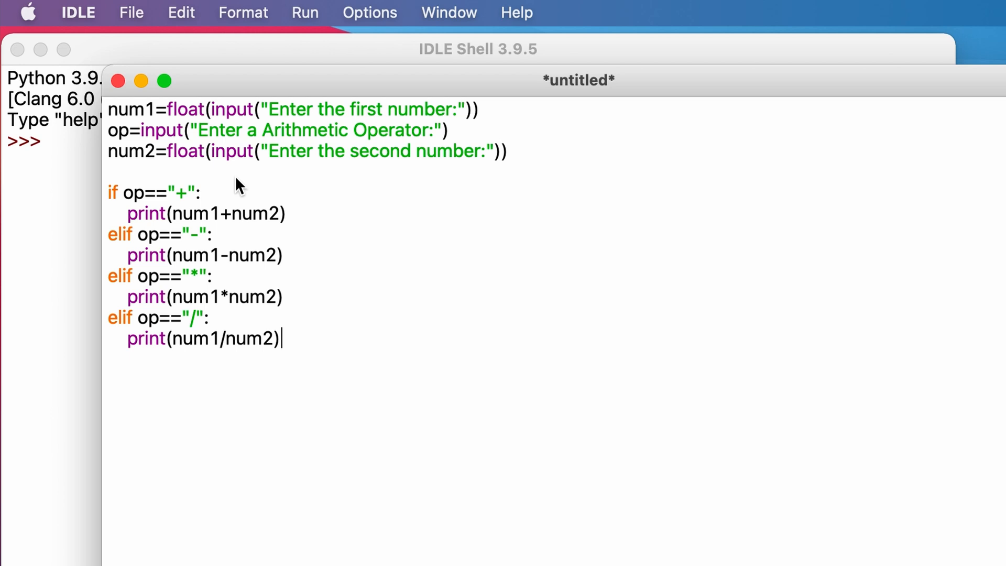
key("enter")
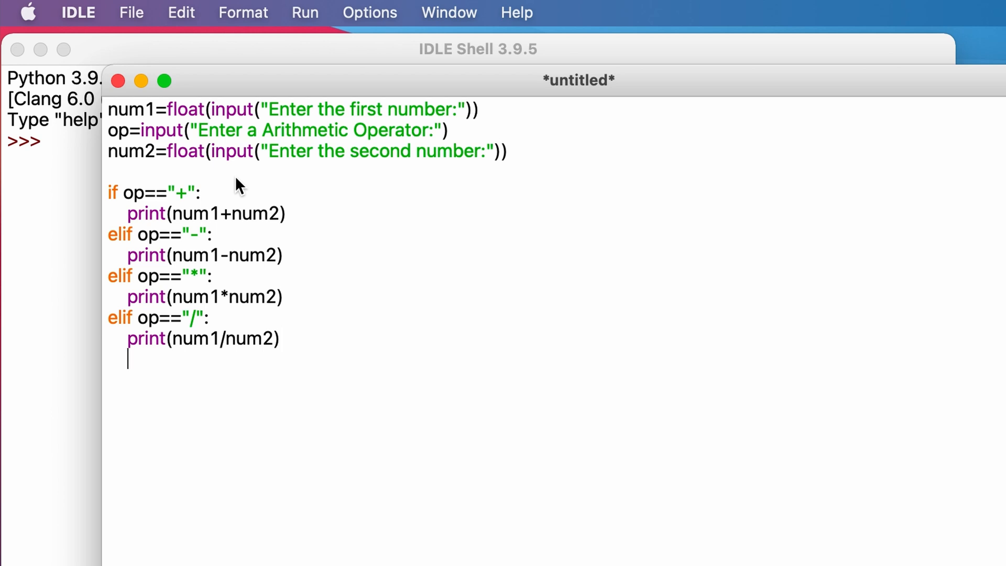
- Add an else branch printing "The operator you have entered is invalid"
type("else:")
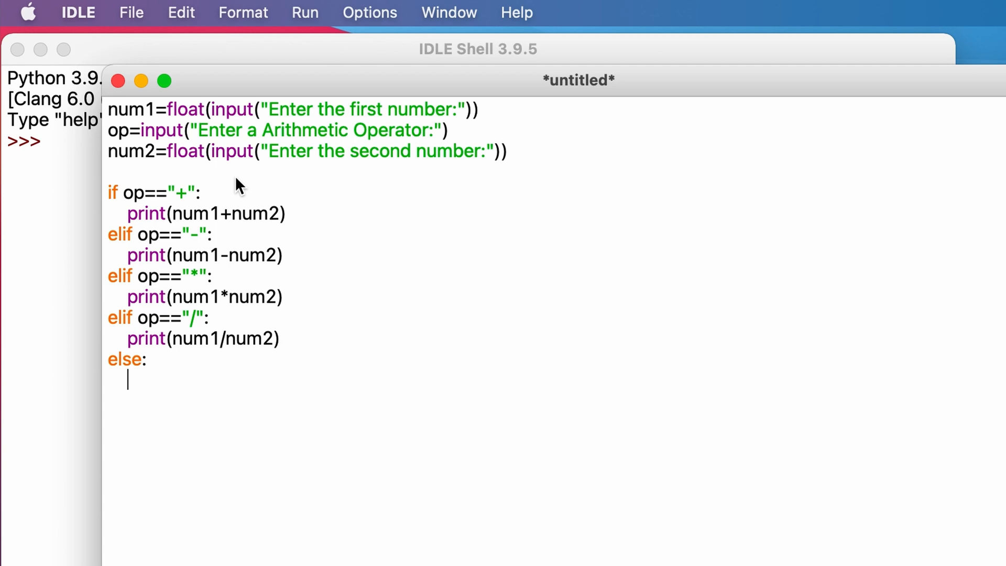
type("print(\"")
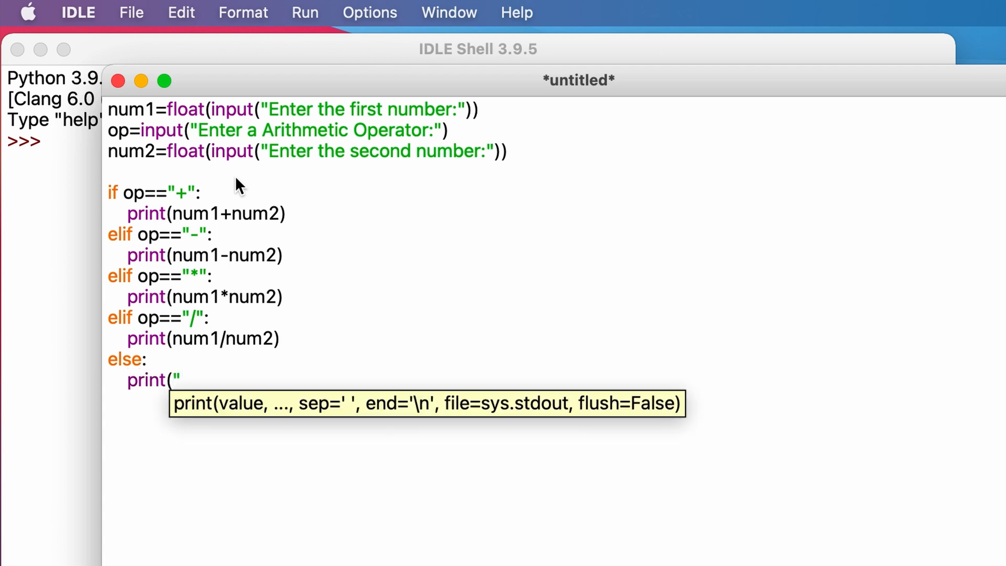
type("The operator yo")
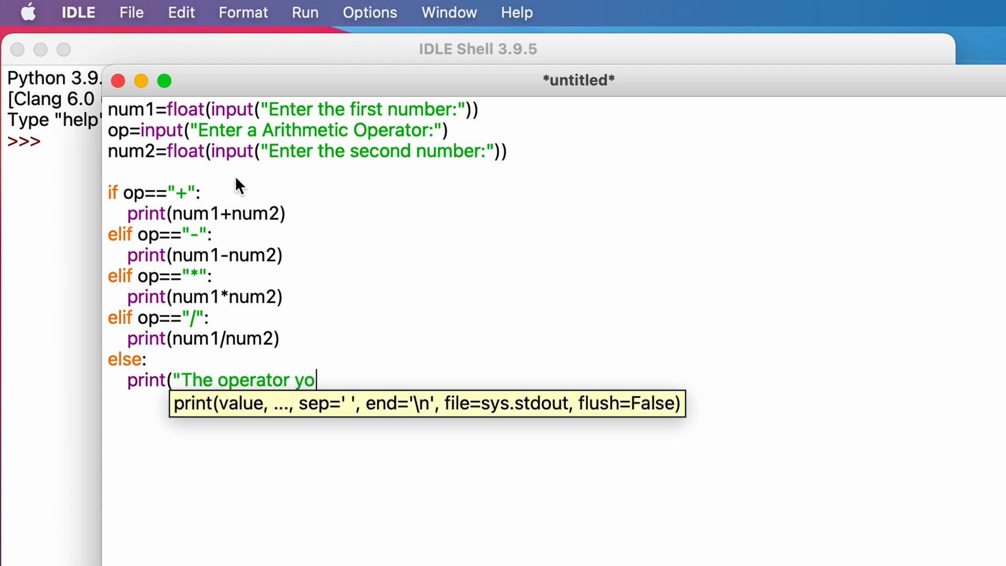
type("u have enter")
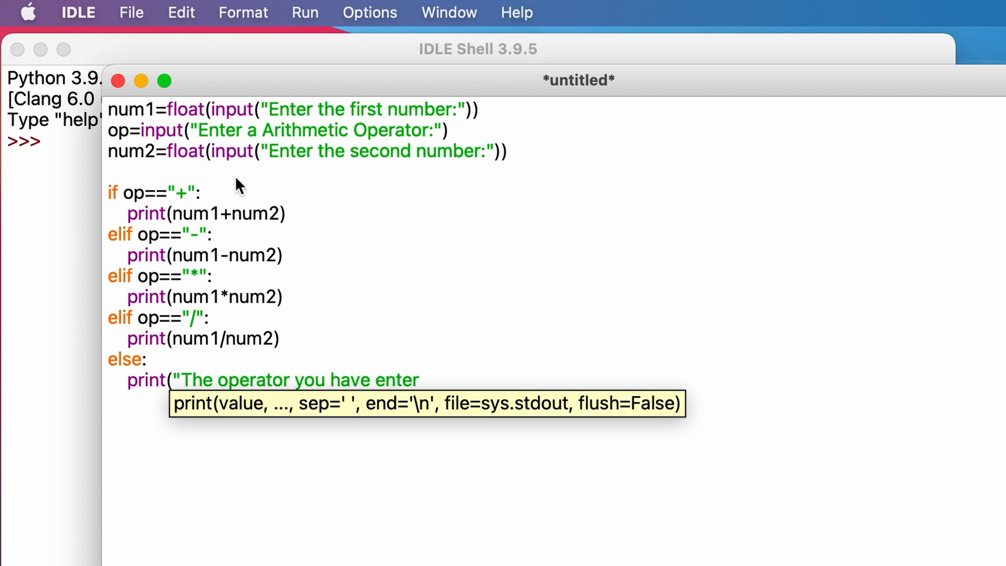
type("ed is invali")
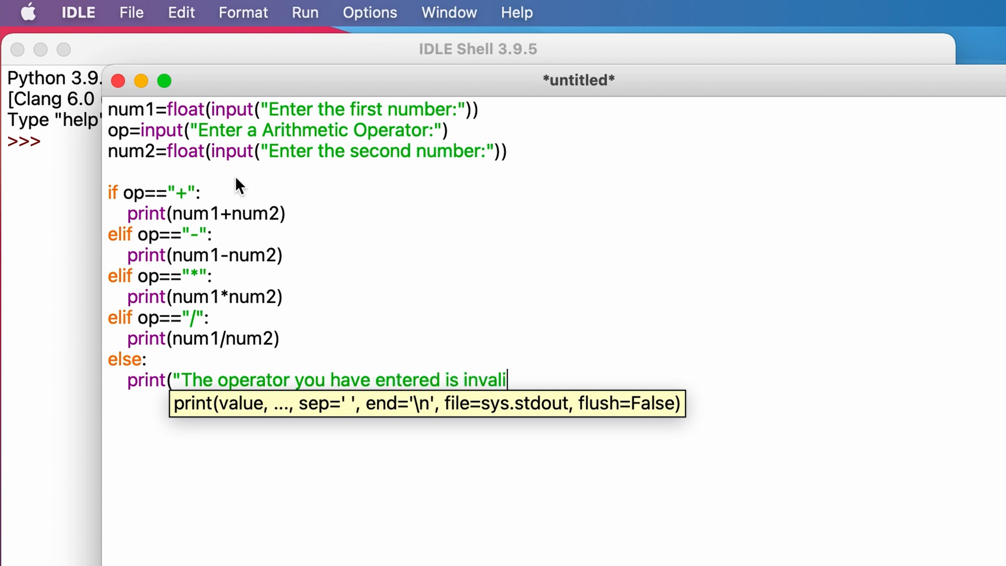
type("d\")")
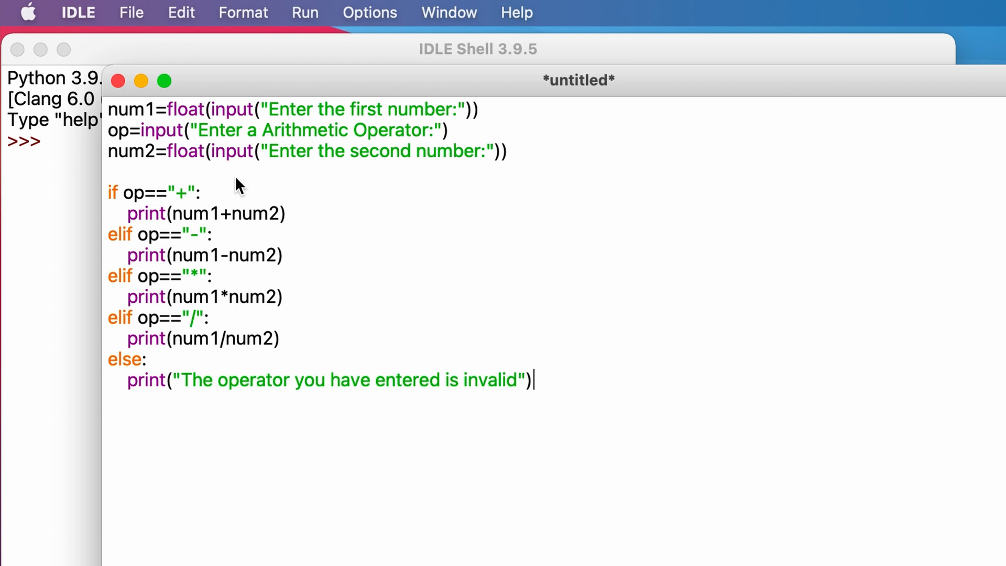
- Save the script as calculator.py and run it in the shell
key("f5")
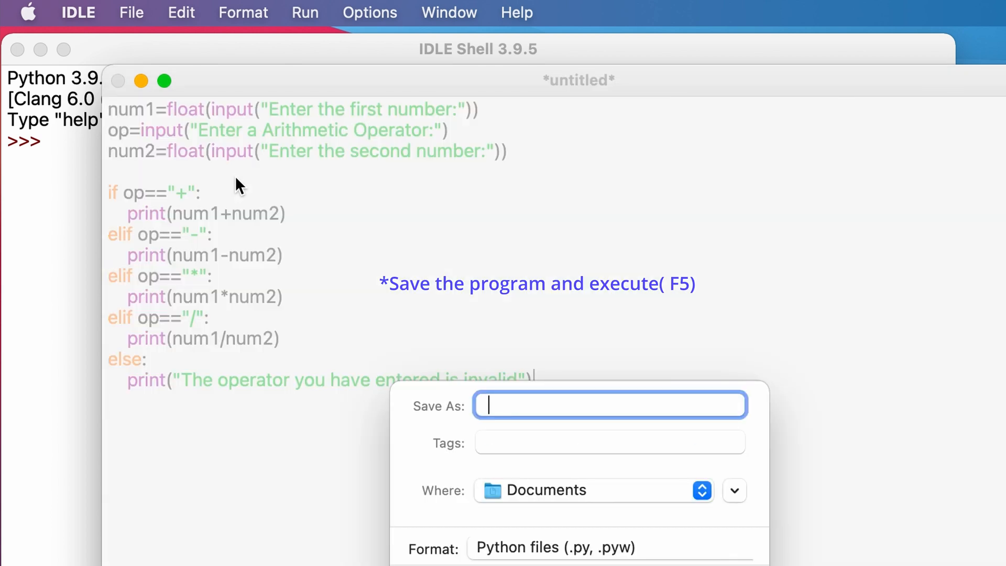
type("calculator")
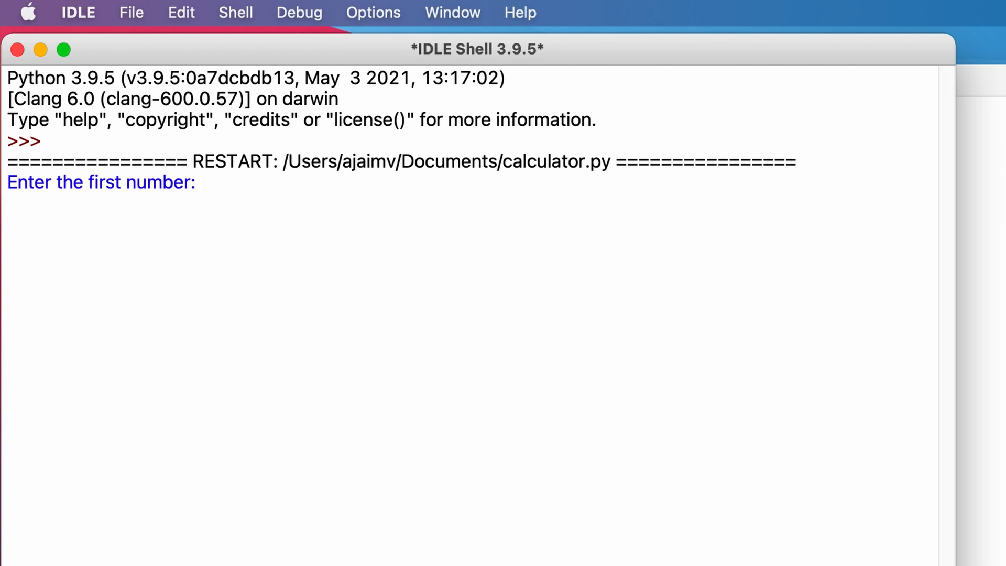
- Enter 10, + and 2 to get 12.0, then rerun the script
type("10")
type("+")
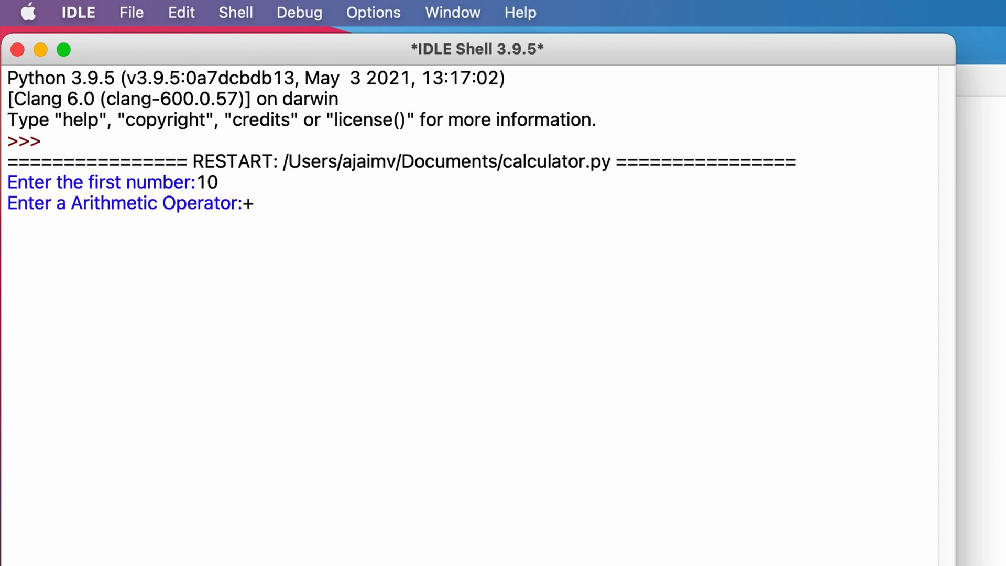
key("enter")
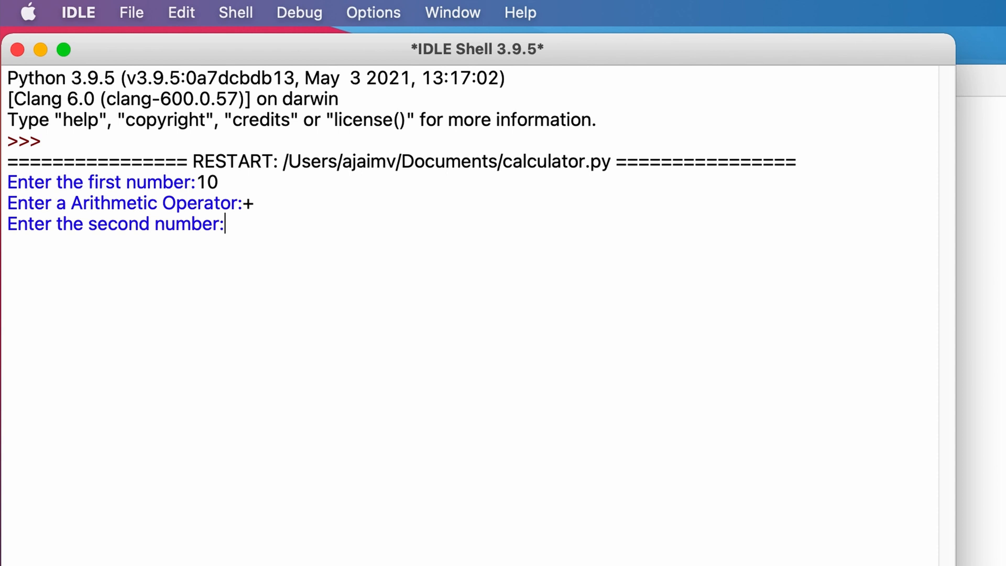
type("2")
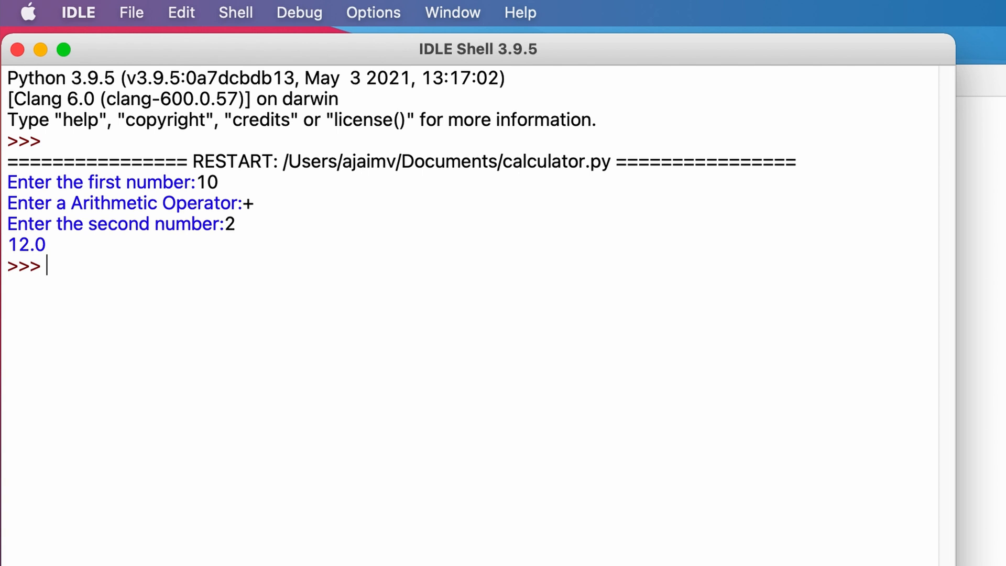
key("f5")
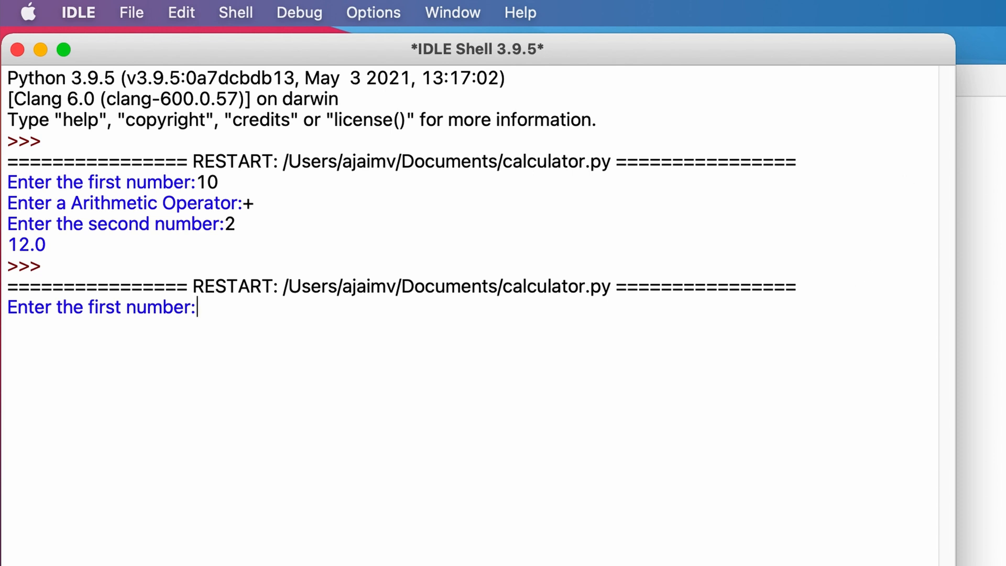
- Enter 5, the invalid operator # and 10 as the second number
type("5")
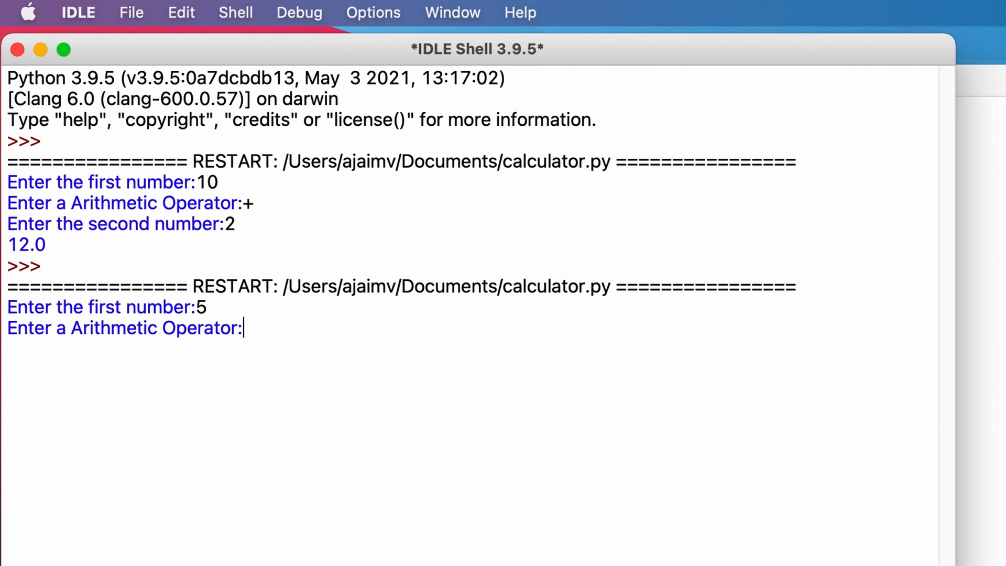
type("#")
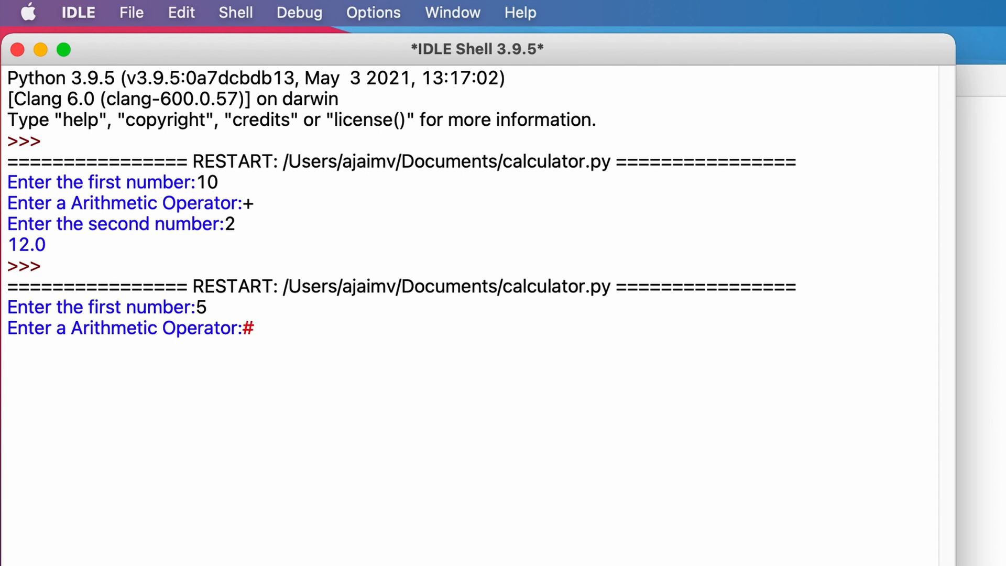
type("10")
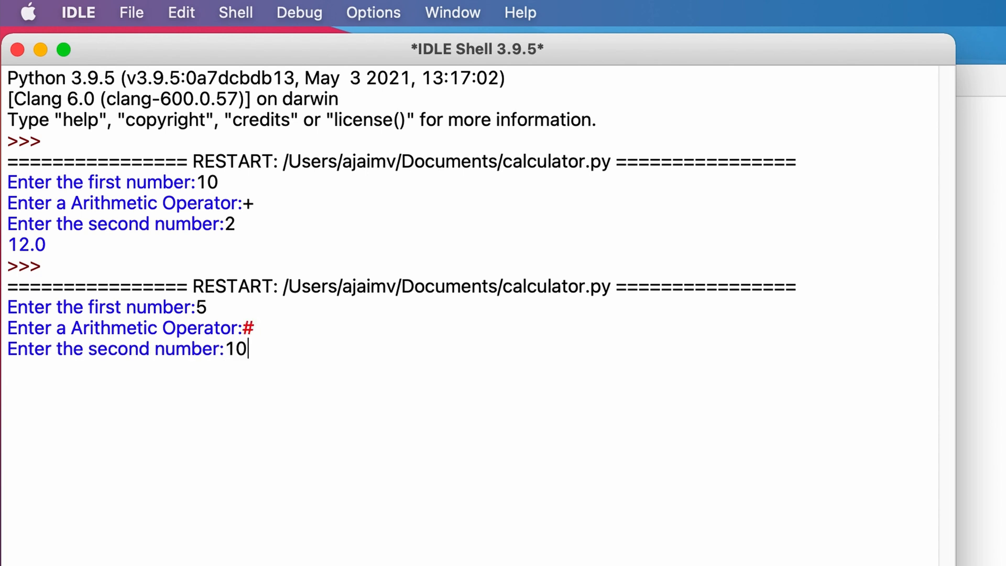